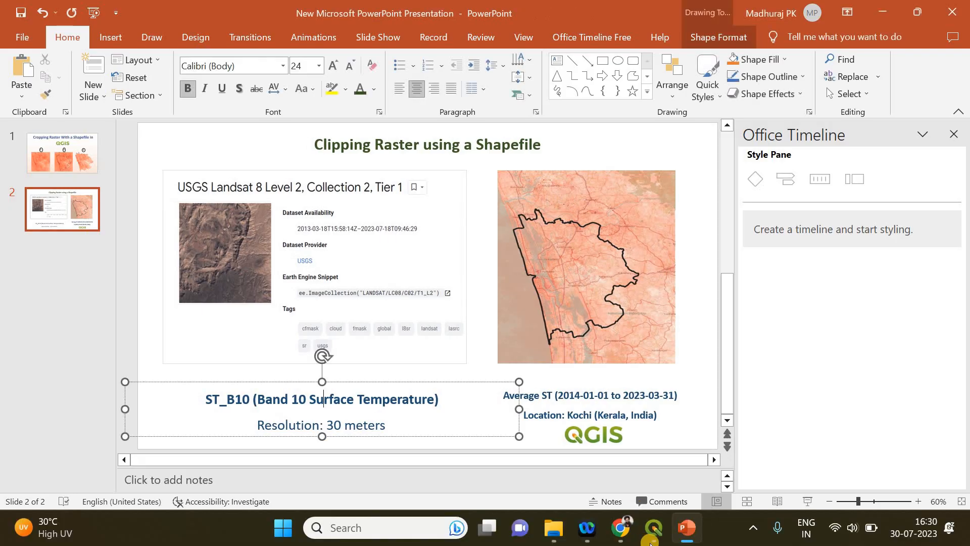
# Switch from PowerPoint to the empty QGIS project window
pyautogui.click(653, 527)
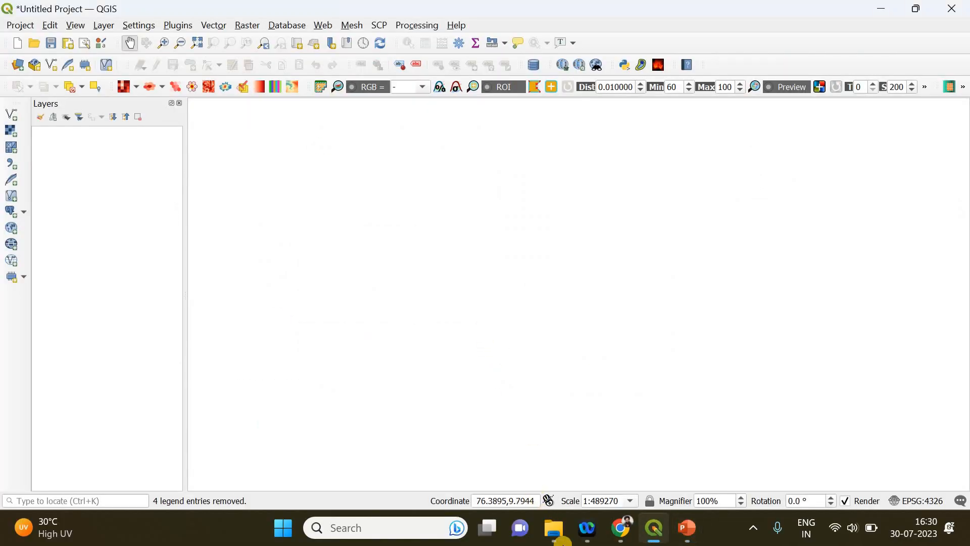
# Add LST_Kochi.tif and Kochi_15km.shp from File Explorer into the QGIS canvas
pyautogui.click(554, 528)
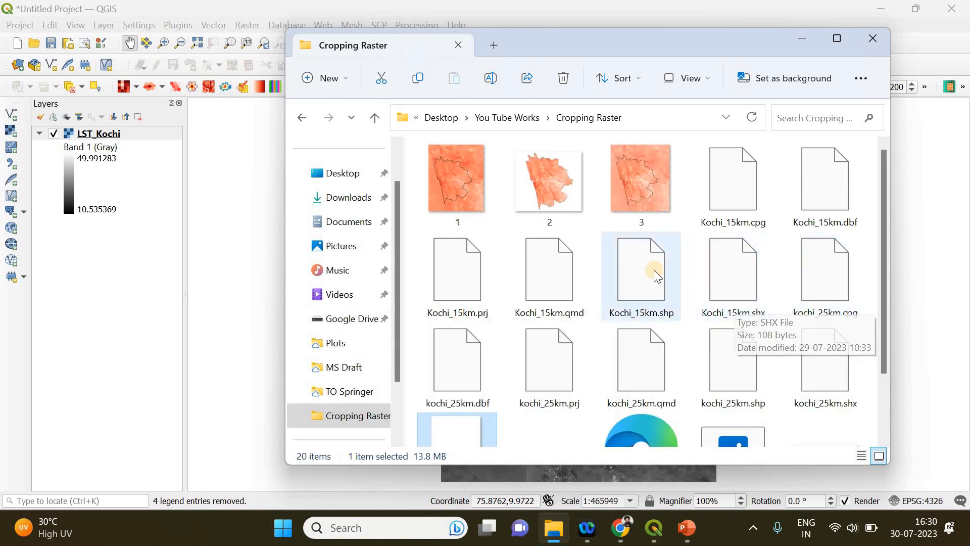
pyautogui.click(732, 359)
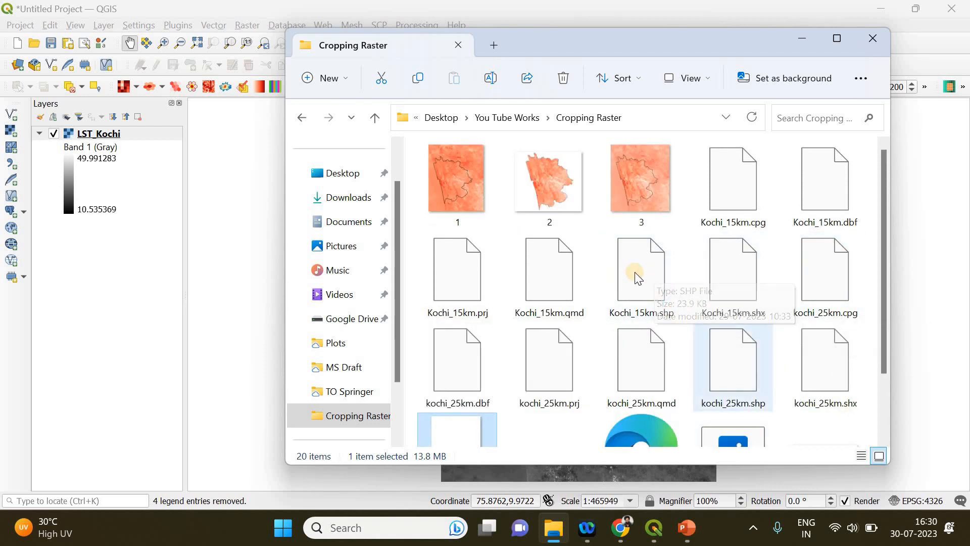
pyautogui.scroll(-3)
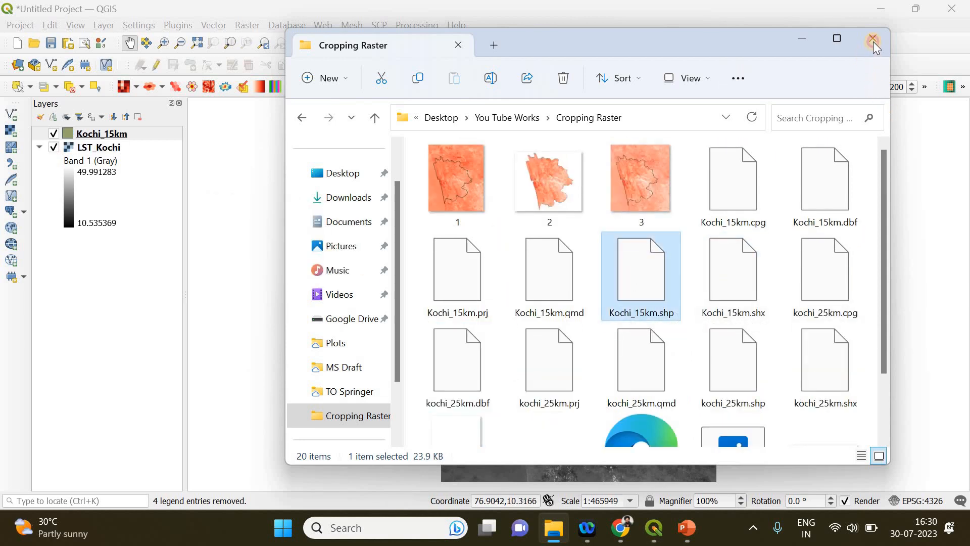
pyautogui.click(872, 38)
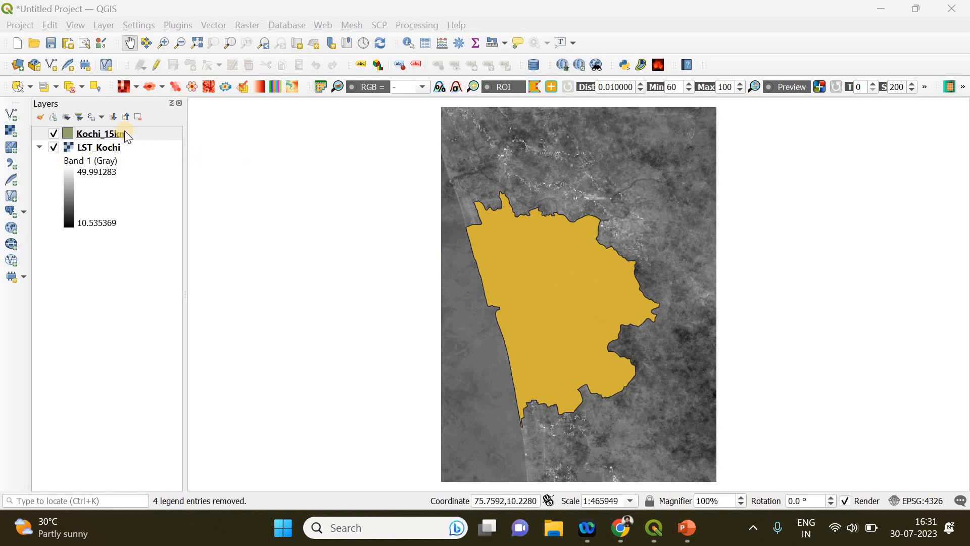
# Give Kochi_15km a transparent fill in its symbology and recentre the map
pyautogui.rightClick(96, 133)
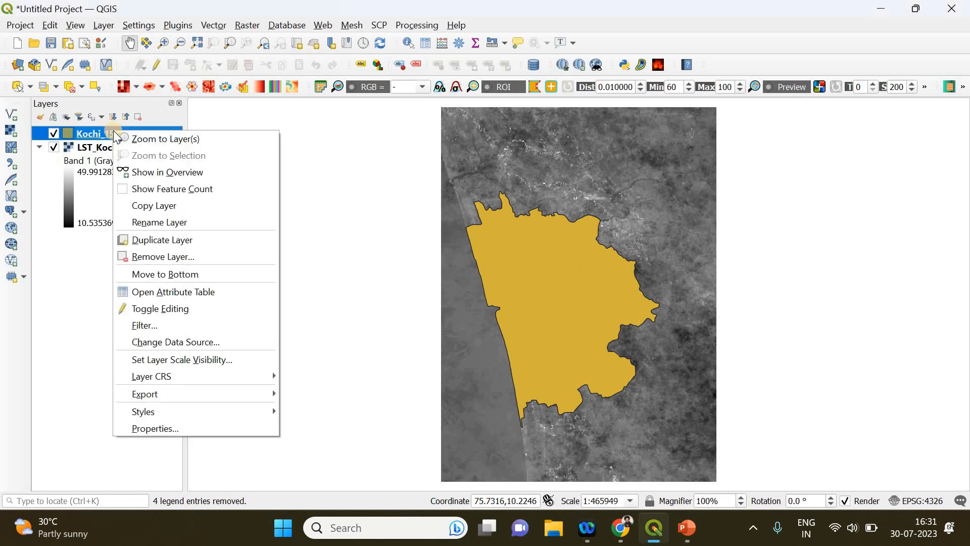
pyautogui.moveTo(155, 427)
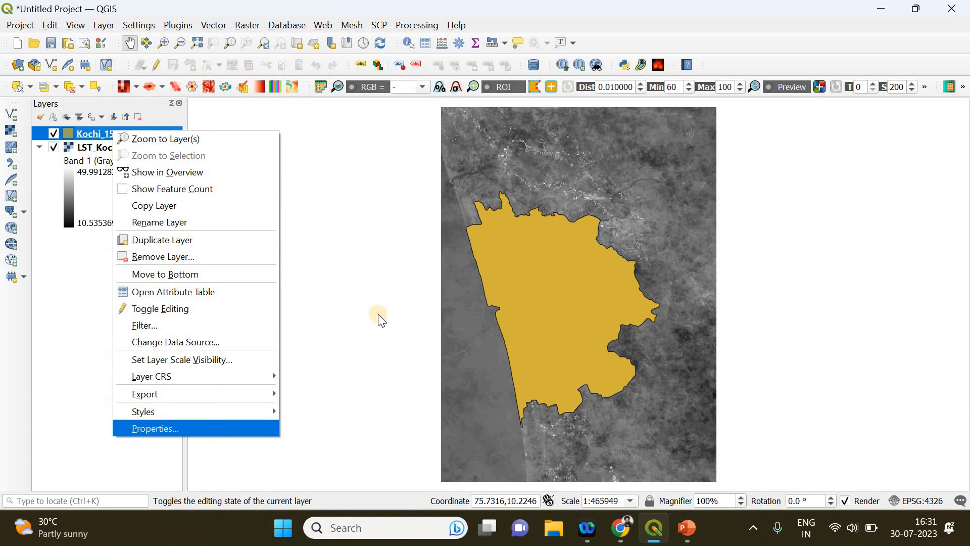
pyautogui.click(155, 428)
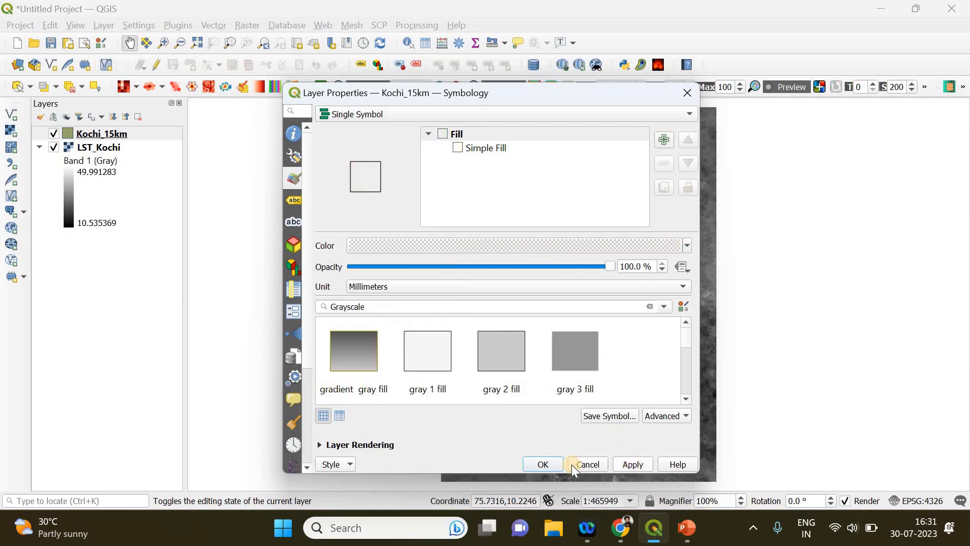
pyautogui.click(588, 464)
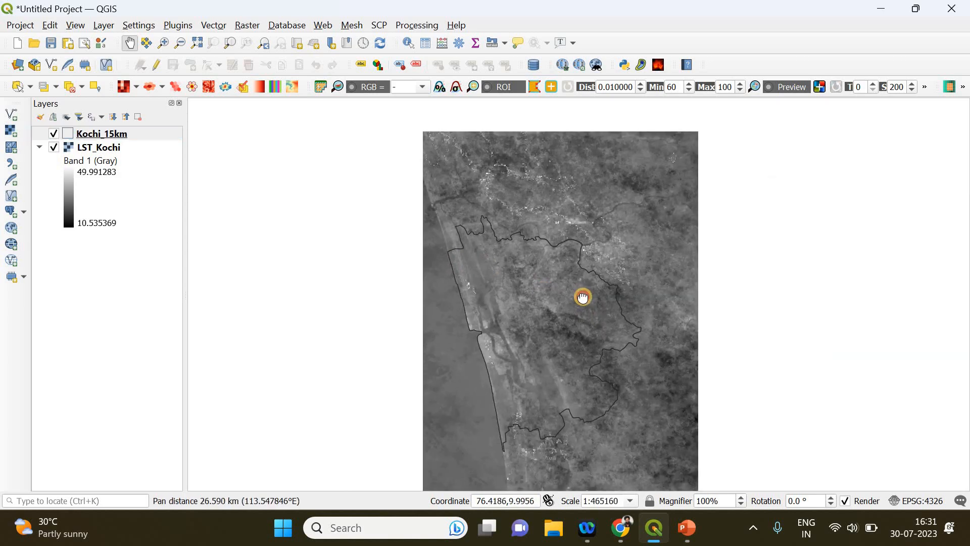
pyautogui.moveTo(582, 296); pyautogui.dragTo(578, 283)
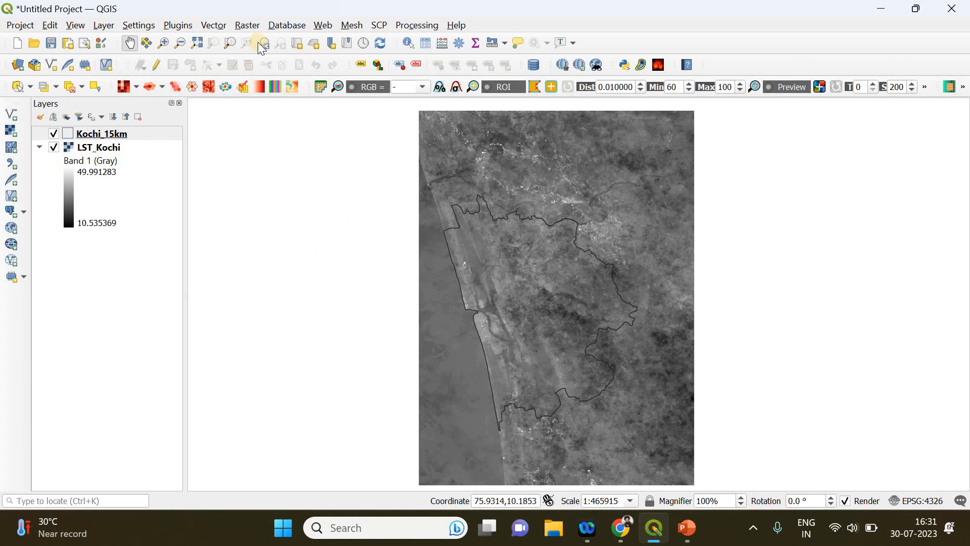
# Run Clip Raster by Mask Layer on LST_Kochi with the Kochi_15km mask
pyautogui.click(247, 24)
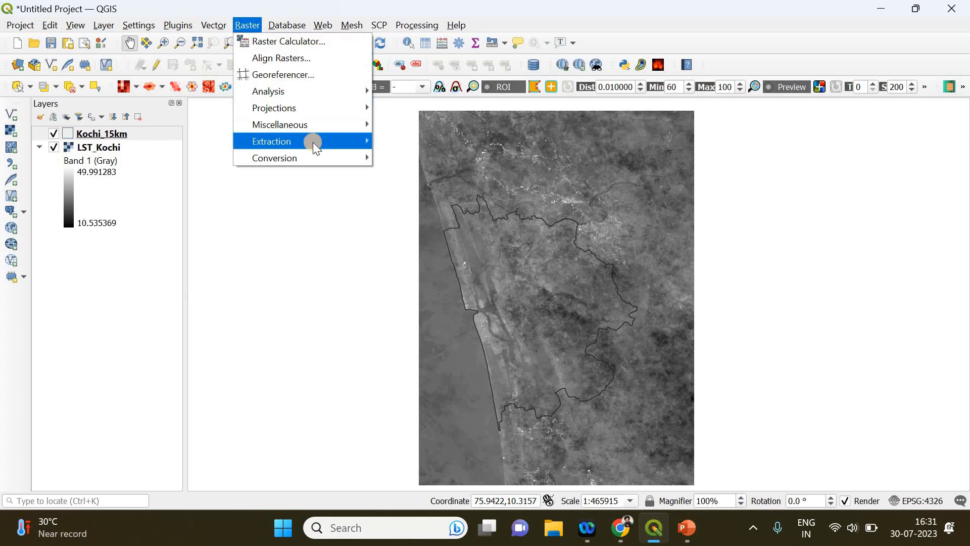
pyautogui.moveTo(310, 143)
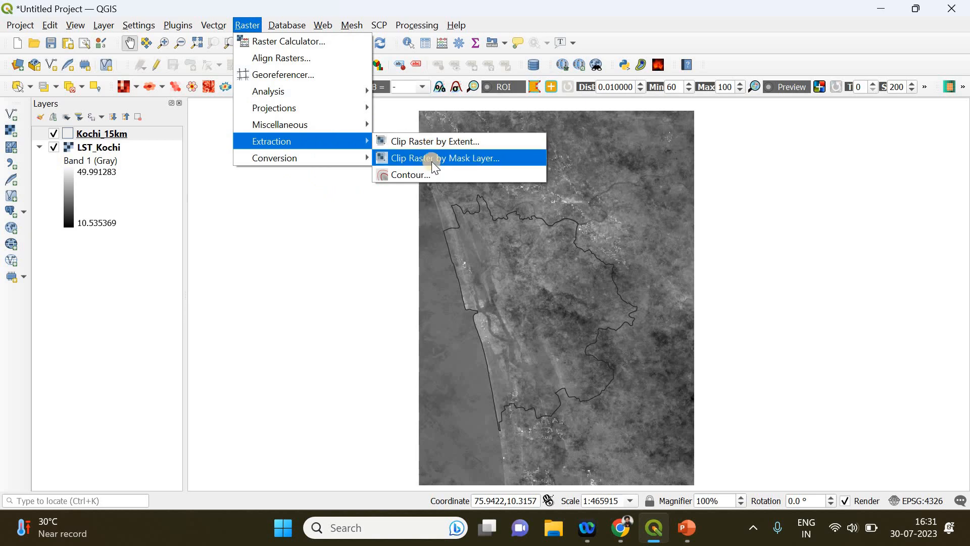
pyautogui.click(439, 158)
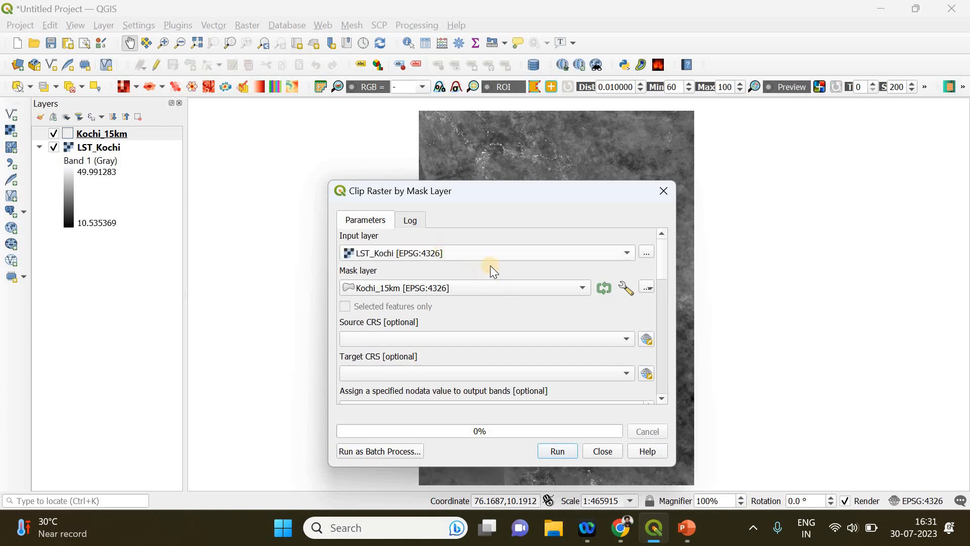
pyautogui.moveTo(384, 279)
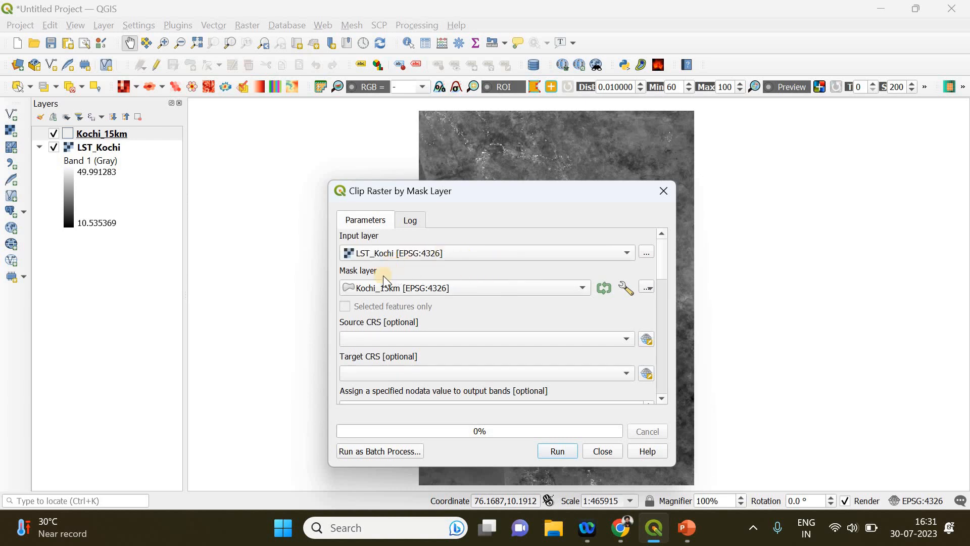
pyautogui.moveTo(390, 275)
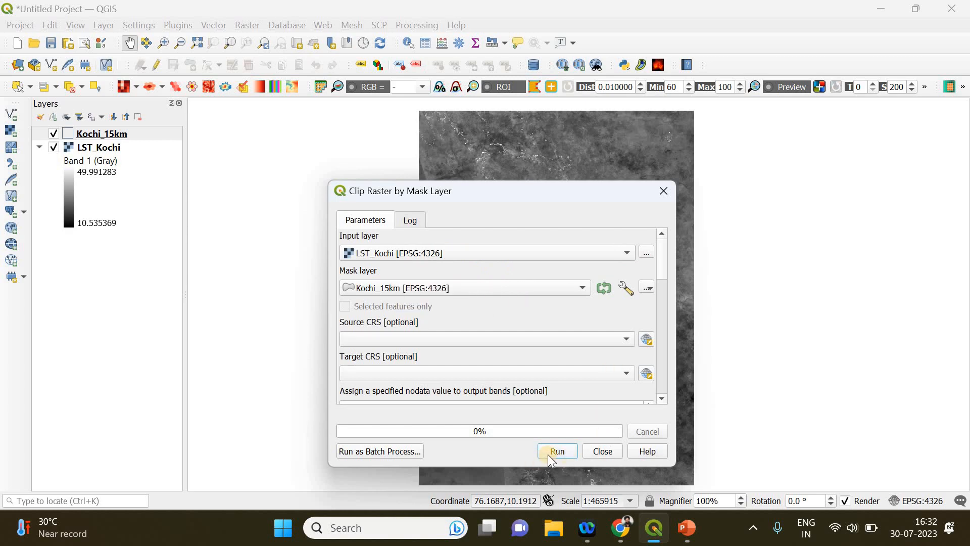
pyautogui.click(557, 451)
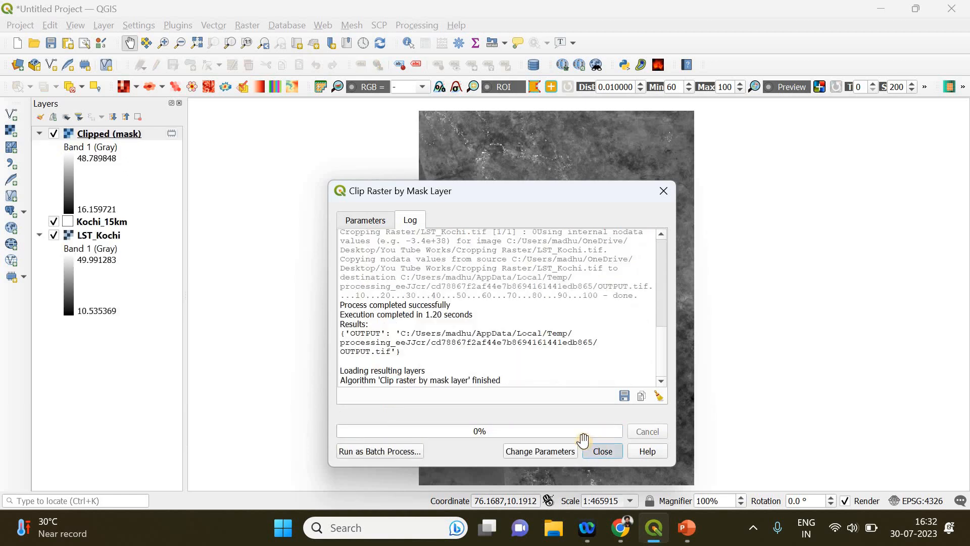
pyautogui.click(602, 450)
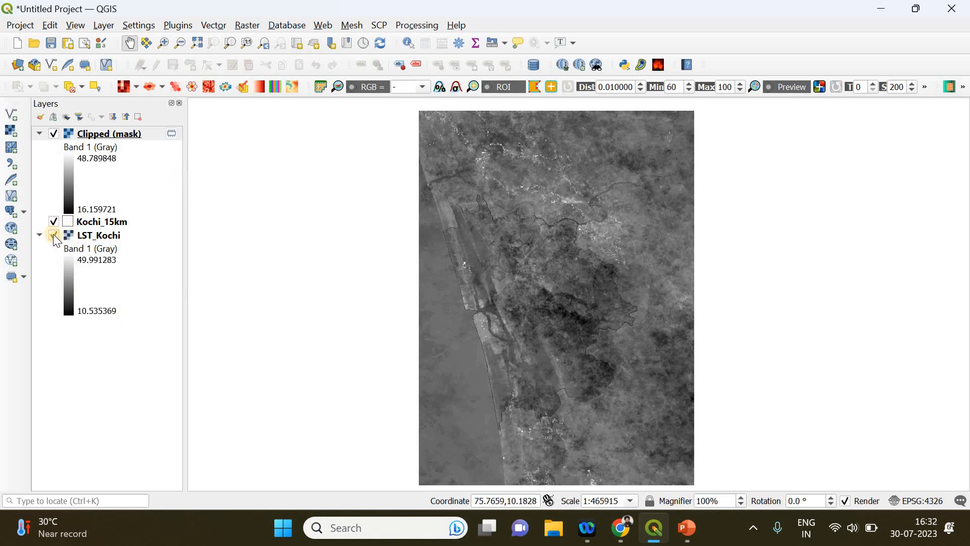
# Uncheck LST_Kochi and Kochi_15km, then zoom in on the clipped raster
pyautogui.click(54, 221)
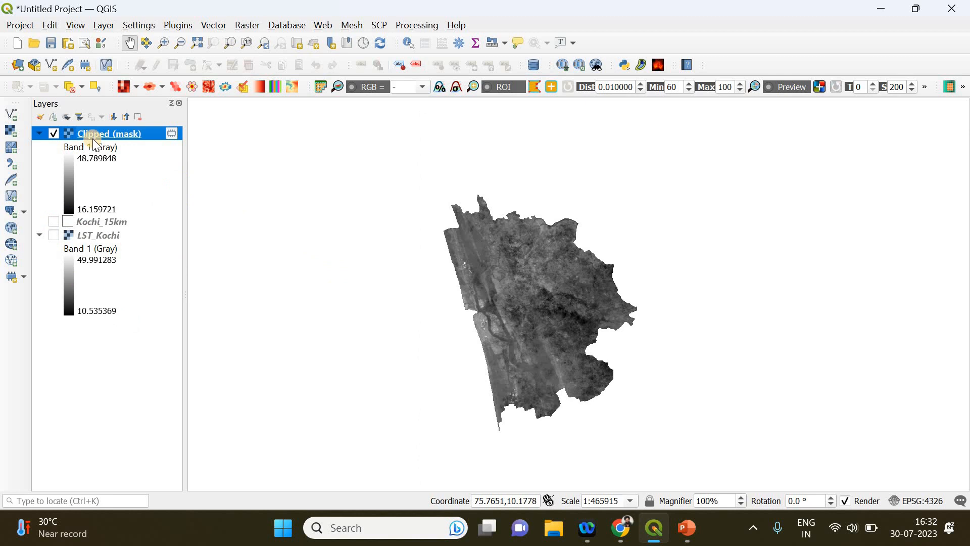
pyautogui.moveTo(274, 234)
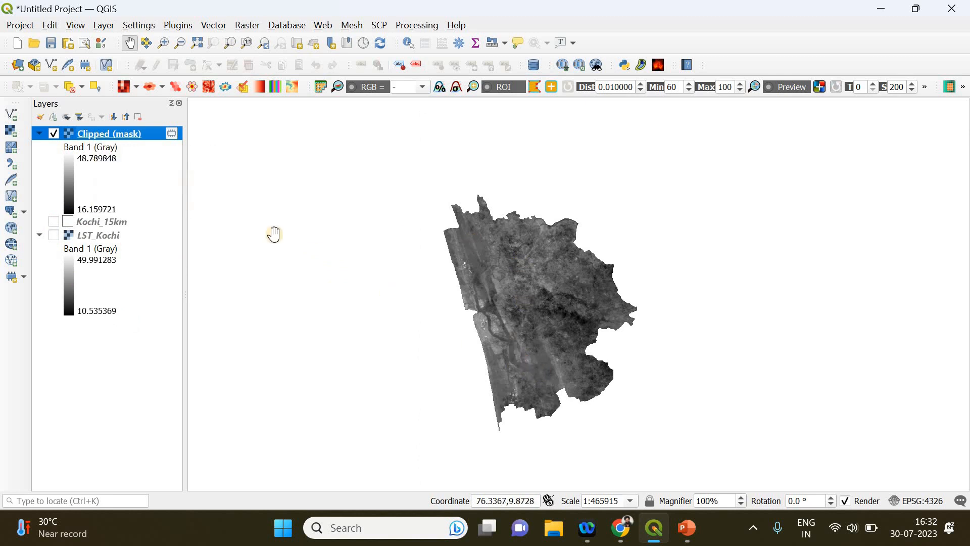
pyautogui.moveTo(558, 318)
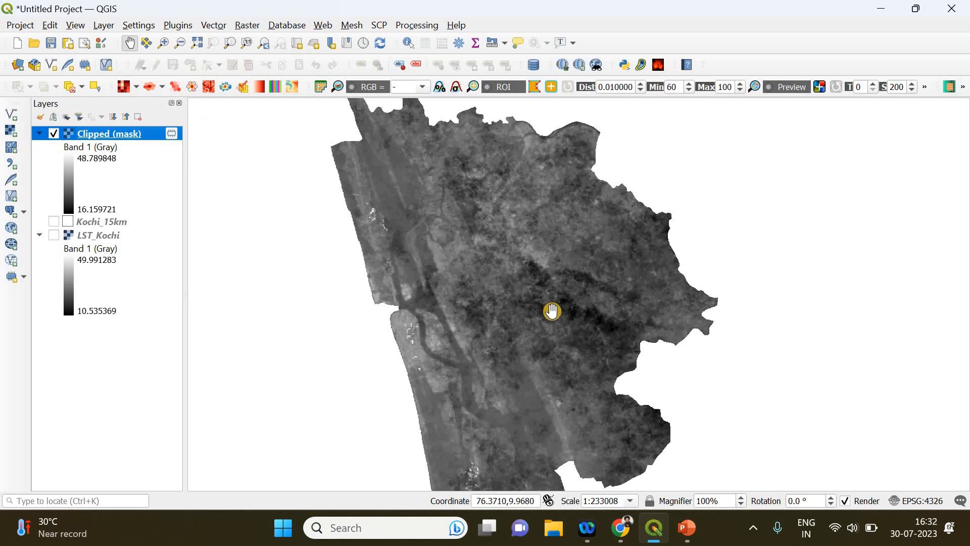
pyautogui.scroll(-3)
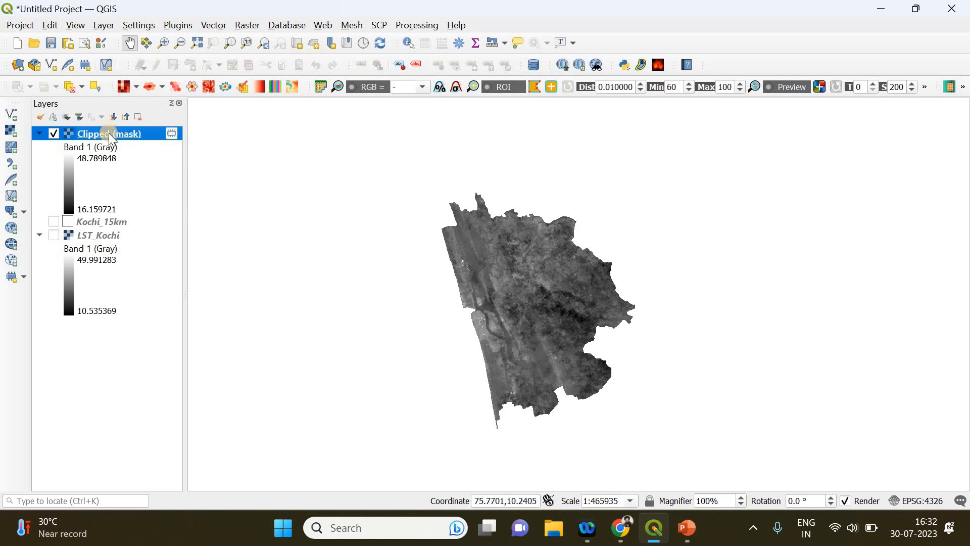
# Open the Clipped (mask) symbology settings and choose singleband pseudocolor with a red ramp
pyautogui.rightClick(109, 134)
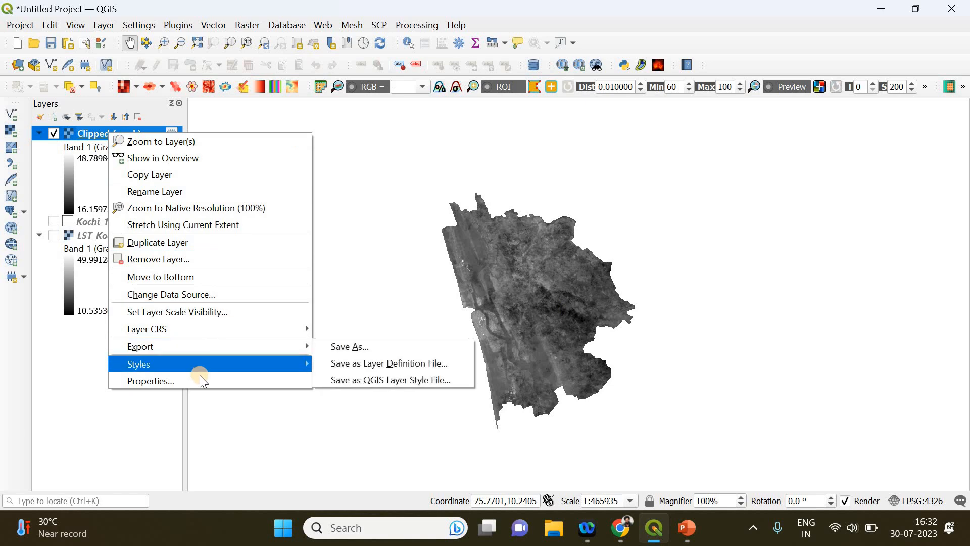
pyautogui.click(330, 330)
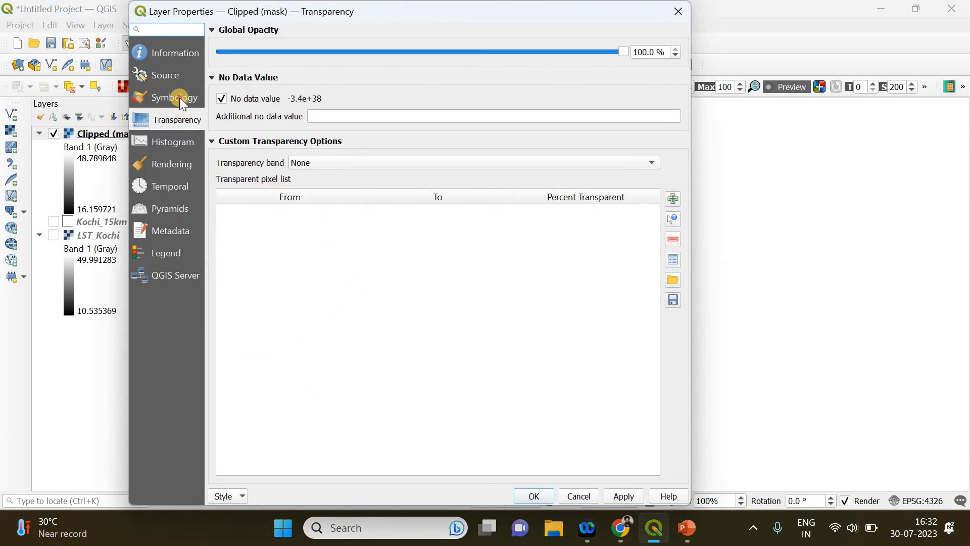
pyautogui.click(171, 97)
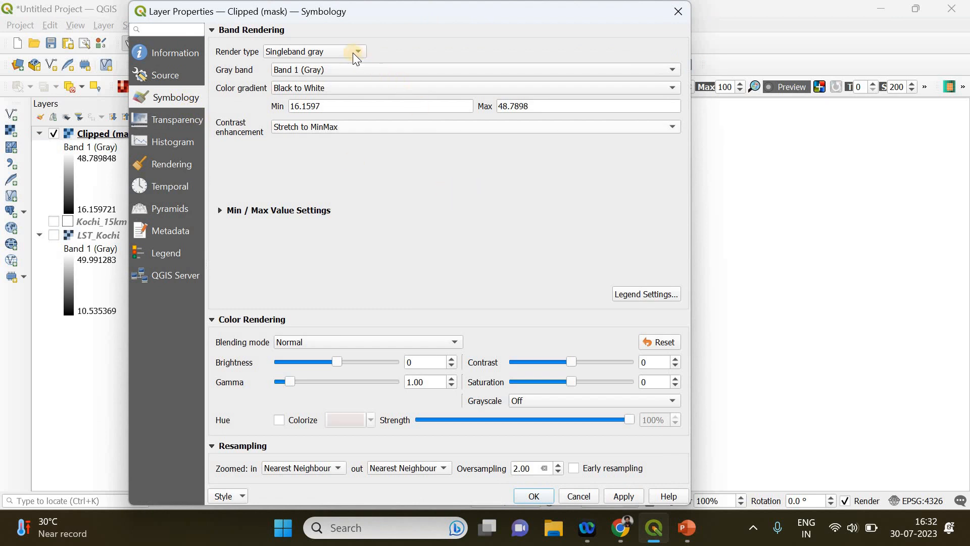
pyautogui.moveTo(343, 66)
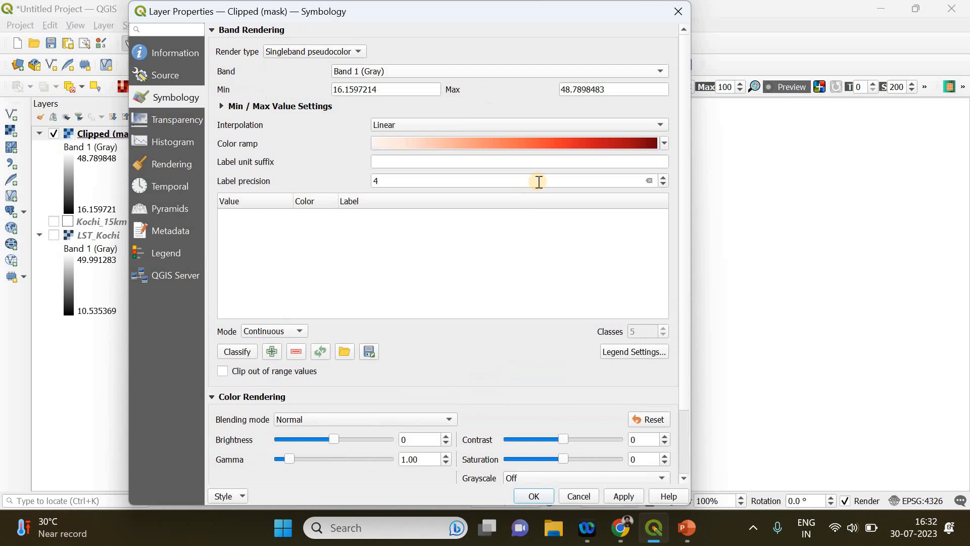
pyautogui.moveTo(429, 132)
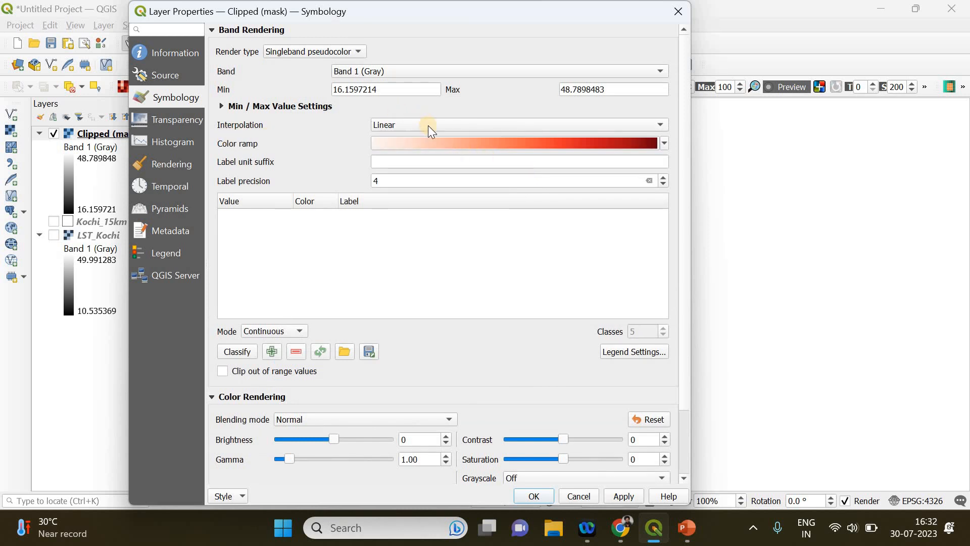
pyautogui.moveTo(418, 135)
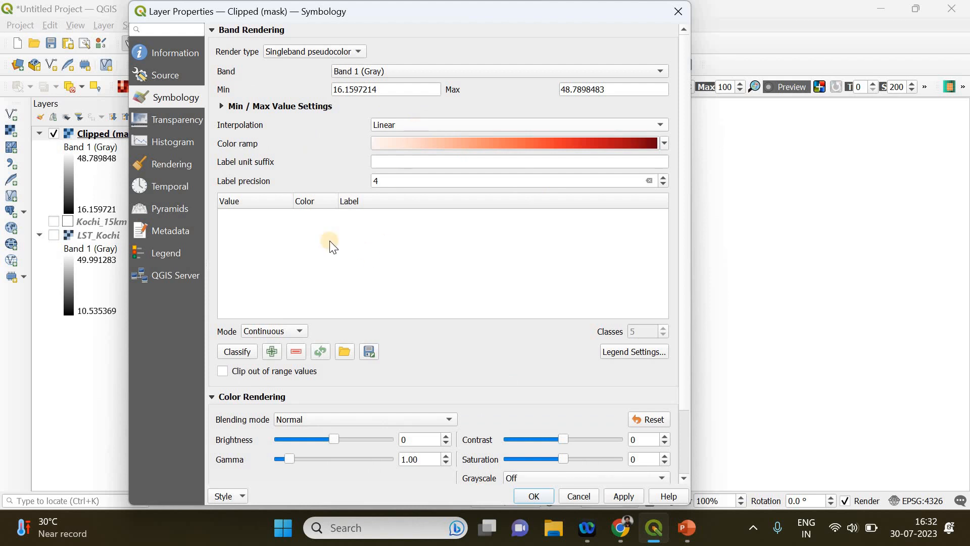
pyautogui.moveTo(277, 203)
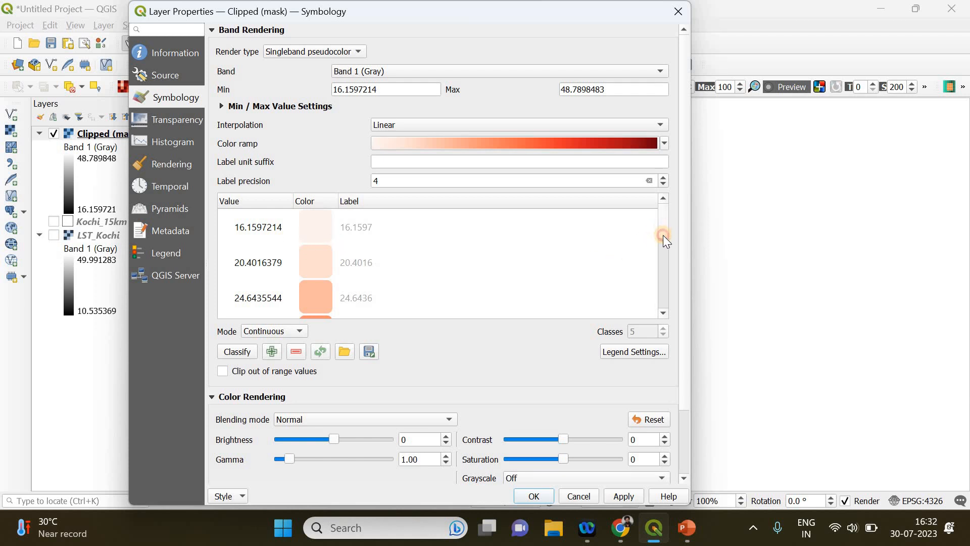
pyautogui.moveTo(663, 238); pyautogui.dragTo(666, 287)
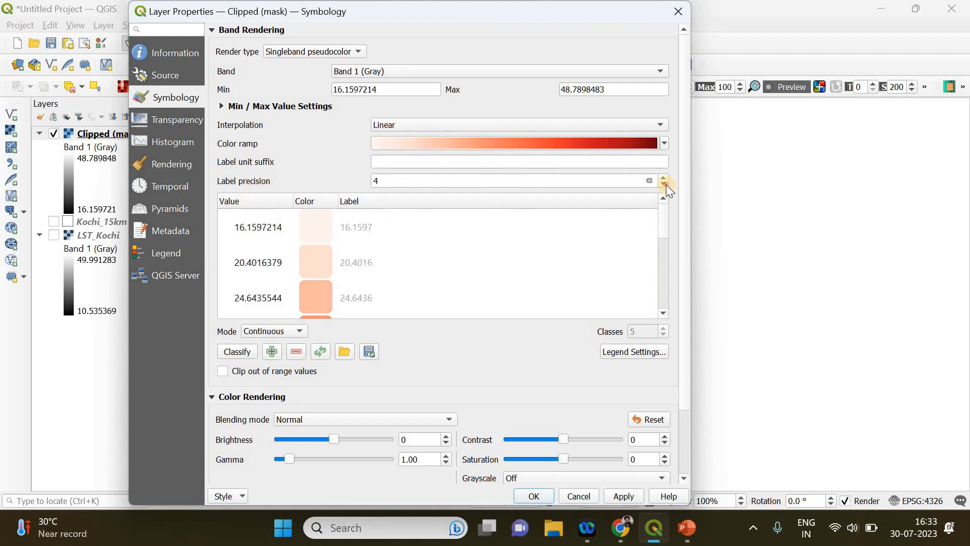
# Set class label precision to 2 decimals and apply the styling
pyautogui.click(663, 184)
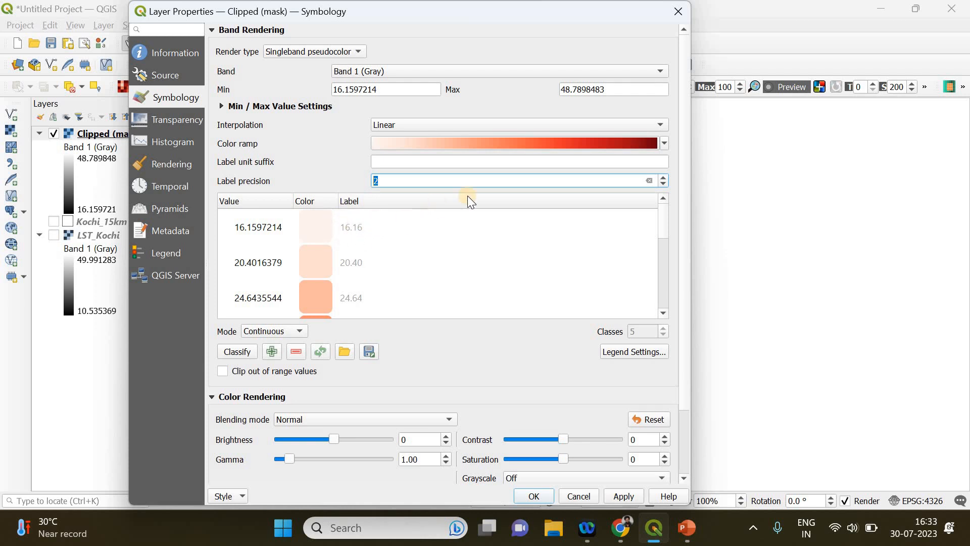
pyautogui.moveTo(381, 218)
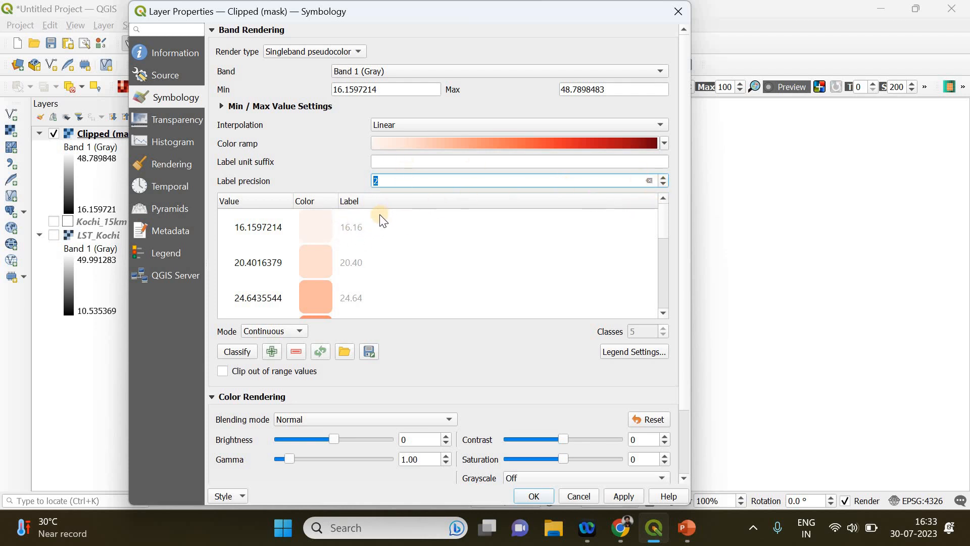
pyautogui.moveTo(398, 271)
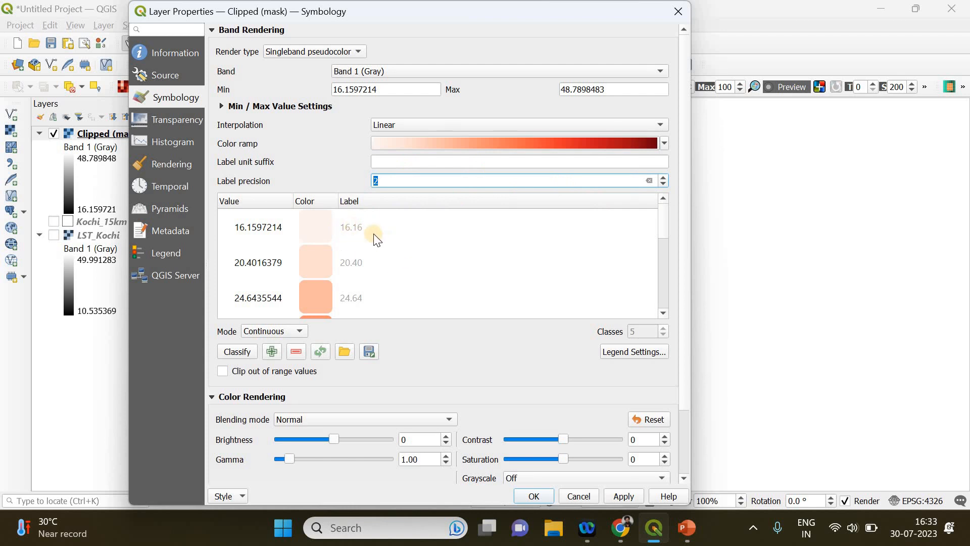
pyautogui.moveTo(680, 369)
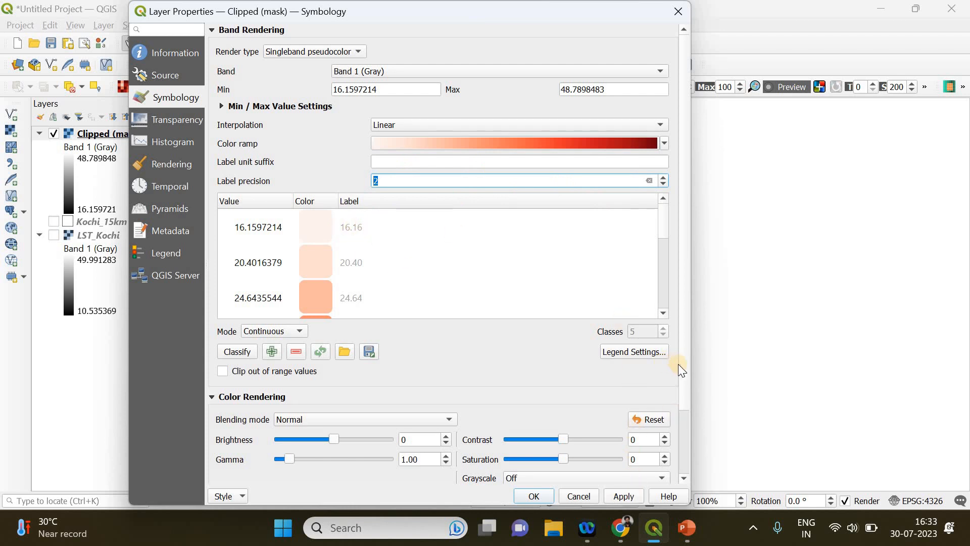
pyautogui.scroll(-3)
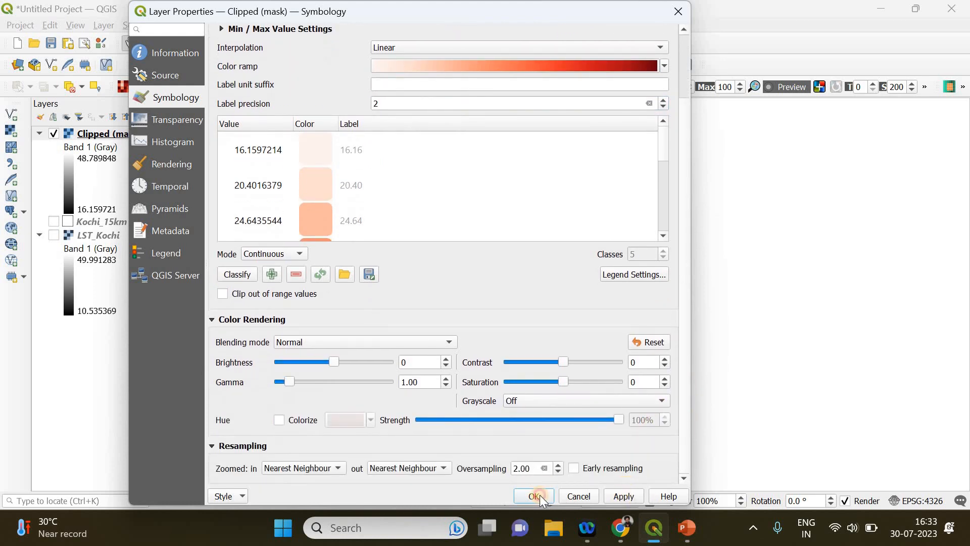
pyautogui.click(534, 496)
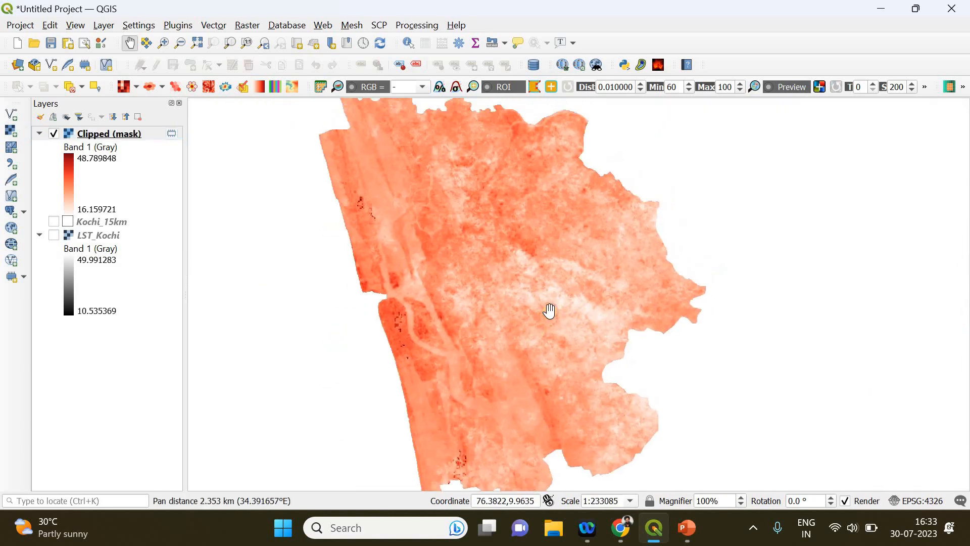
# Pan the map to view the red-styled clipped raster
pyautogui.moveTo(549, 310); pyautogui.dragTo(376, 327)
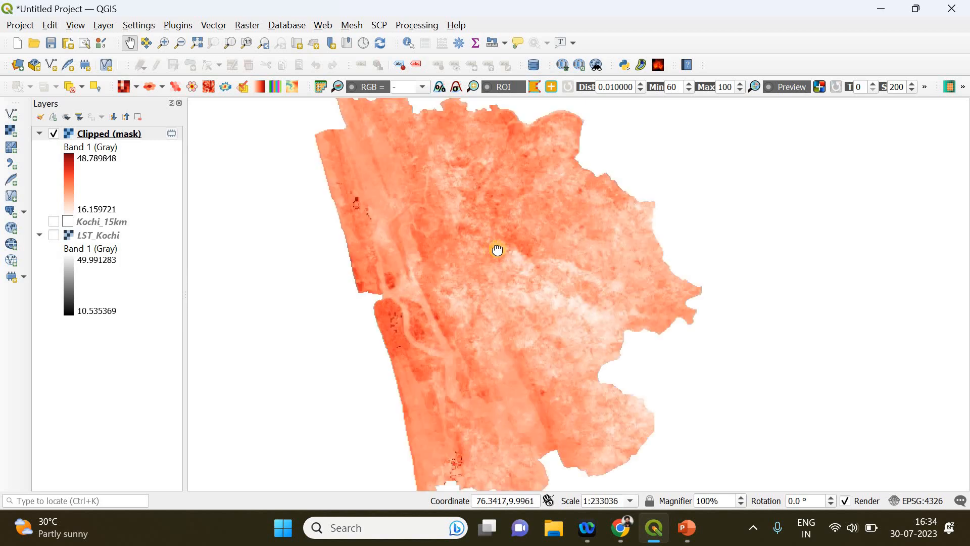
# Add the OSM Standard basemap via Web > QuickMapServices > OSM
pyautogui.click(322, 25)
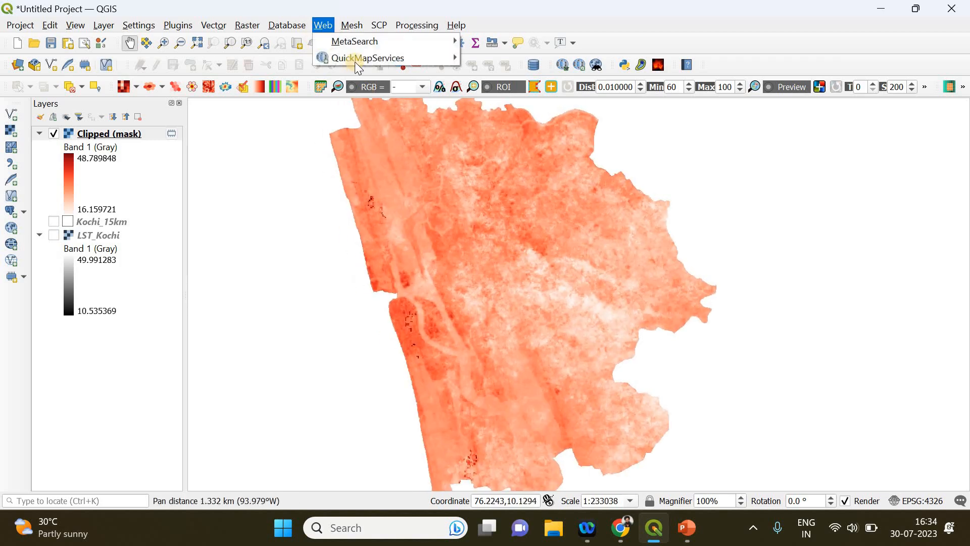
pyautogui.click(369, 58)
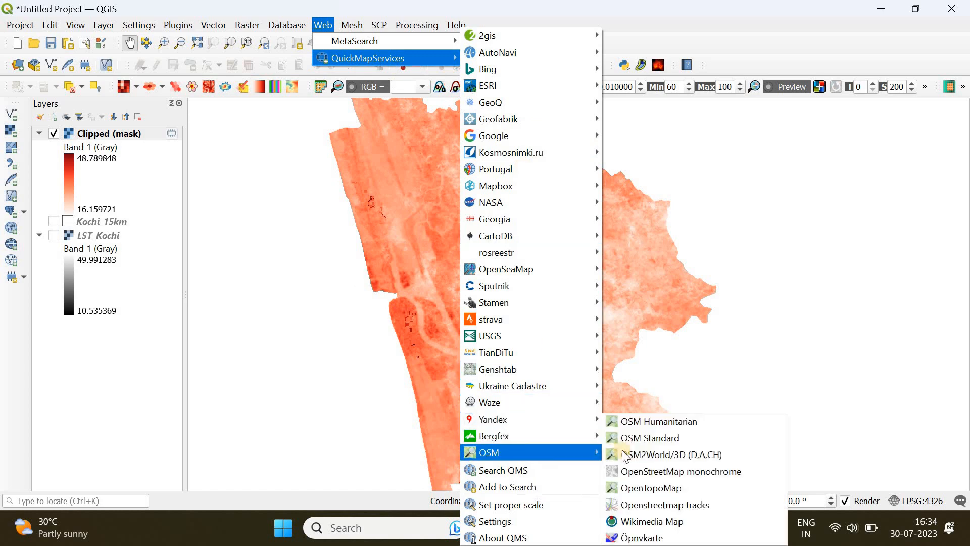
pyautogui.click(650, 437)
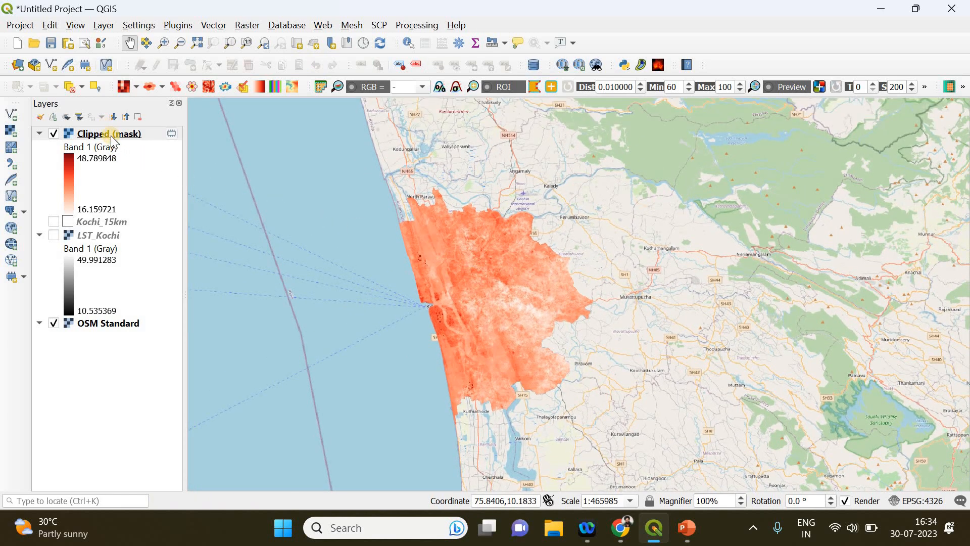
# Set the Clipped (mask) layer's global opacity to about 64%
pyautogui.rightClick(101, 133)
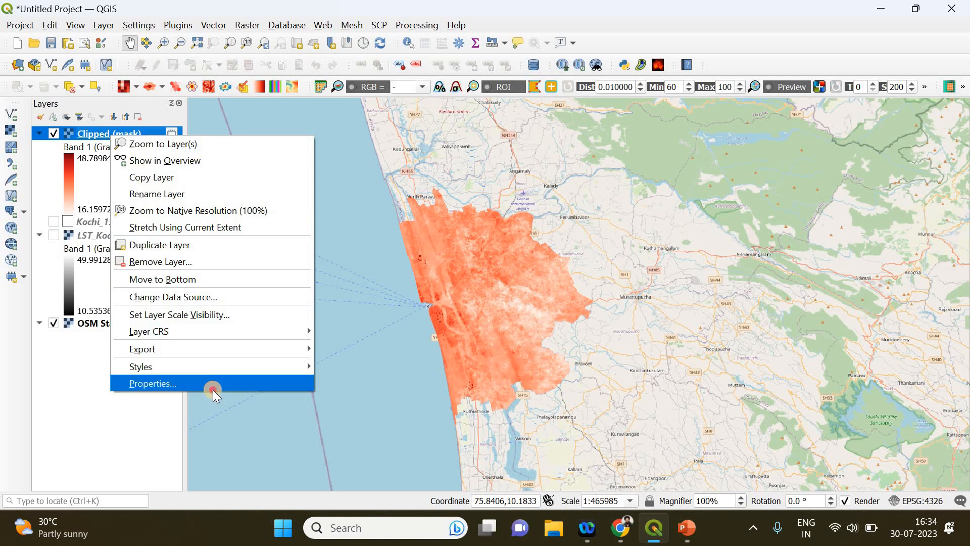
pyautogui.click(152, 383)
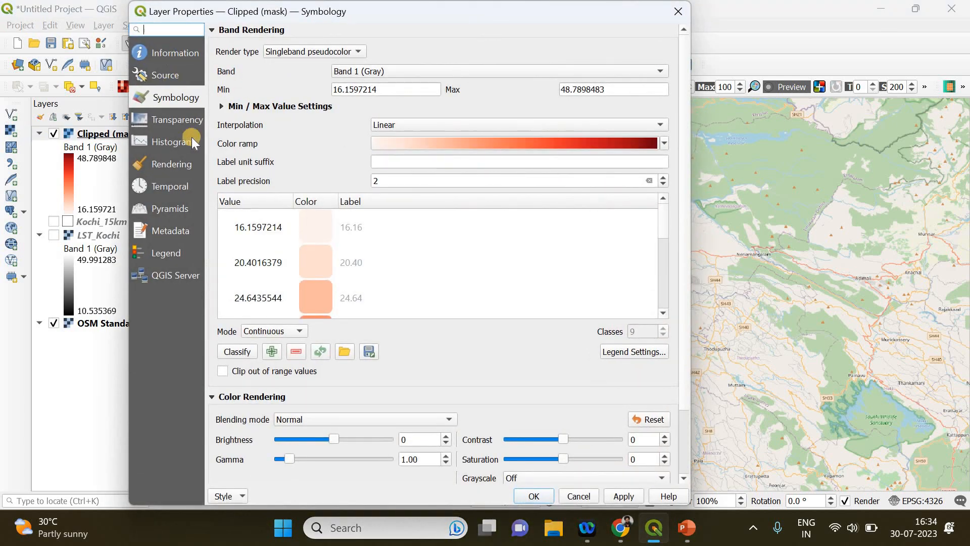
pyautogui.click(178, 119)
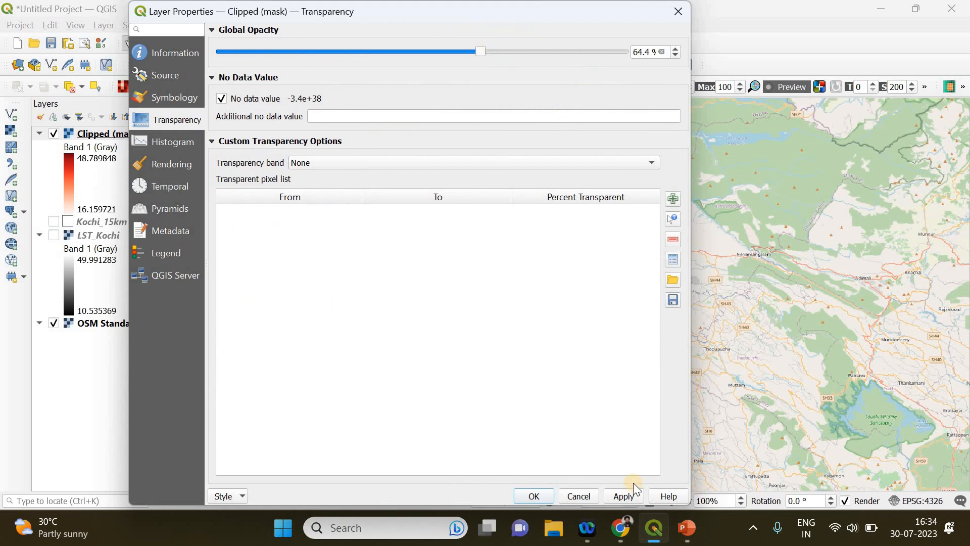
pyautogui.click(533, 495)
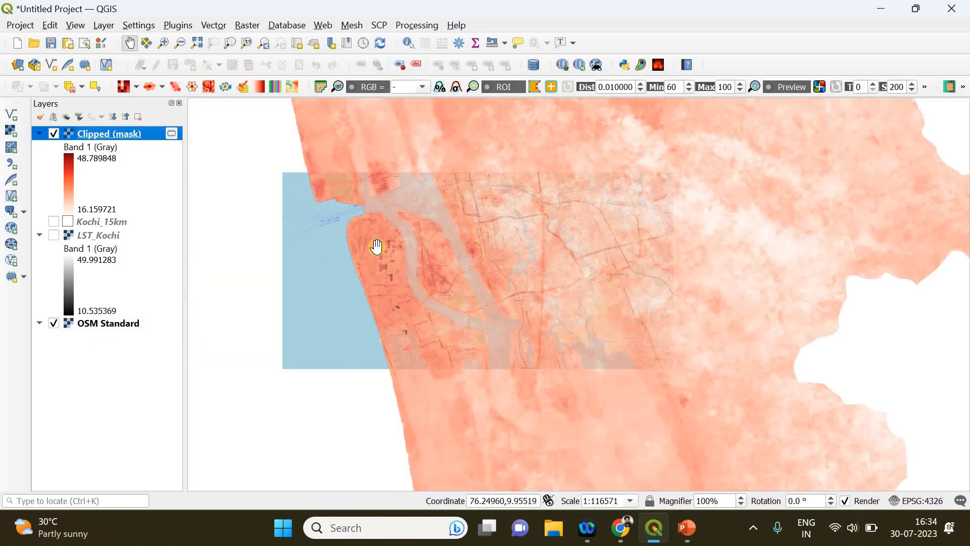
pyautogui.scroll(-3)
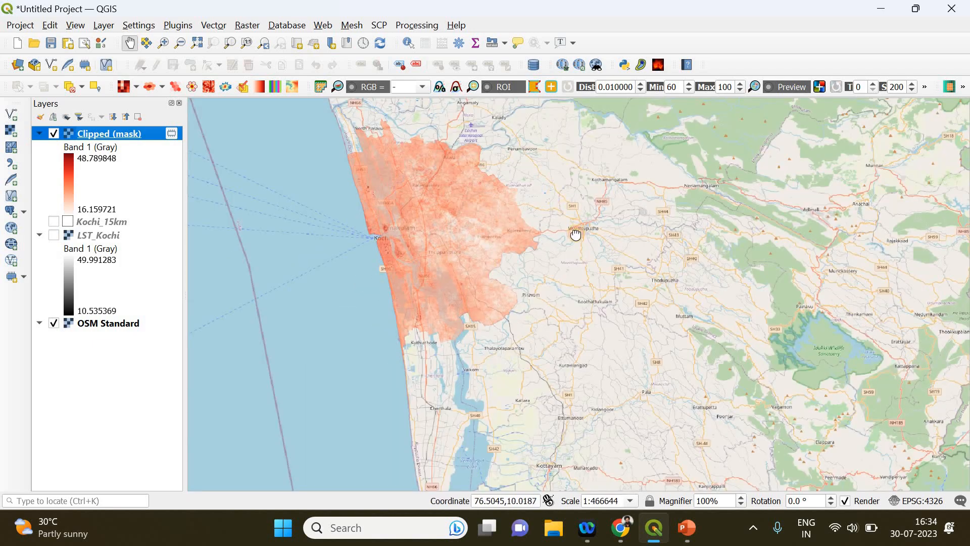